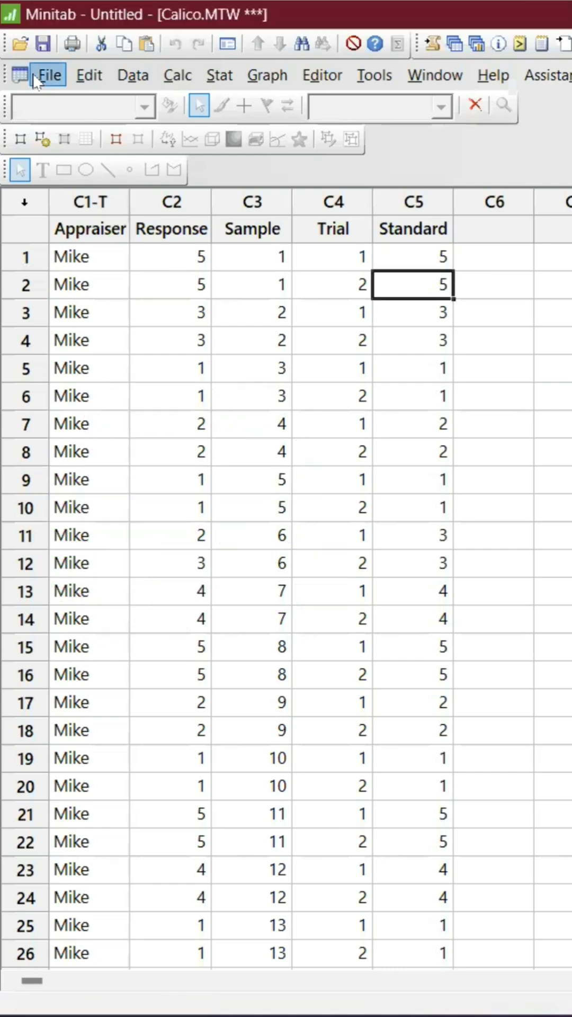
- Bring up the Open Worksheet browser on the Sample Data folder from the File menu
{"action": "left_click", "coordinate": [47, 74]}
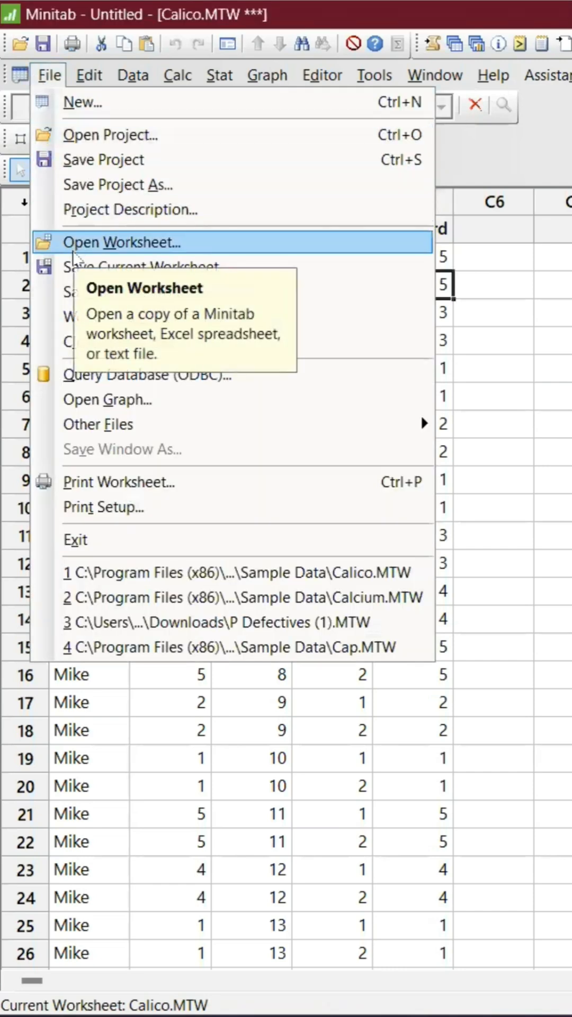
{"action": "left_click", "coordinate": [121, 243]}
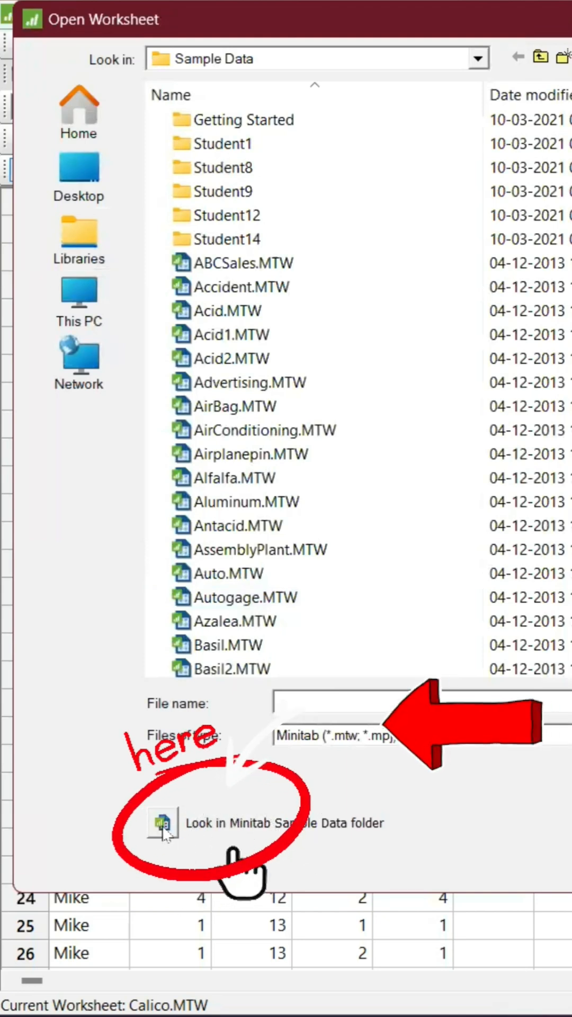
- Load the Calico.MTW sample worksheet with Appraiser, Response, Sample, Trial and Standard columns
{"action": "type", "text": "vs"}
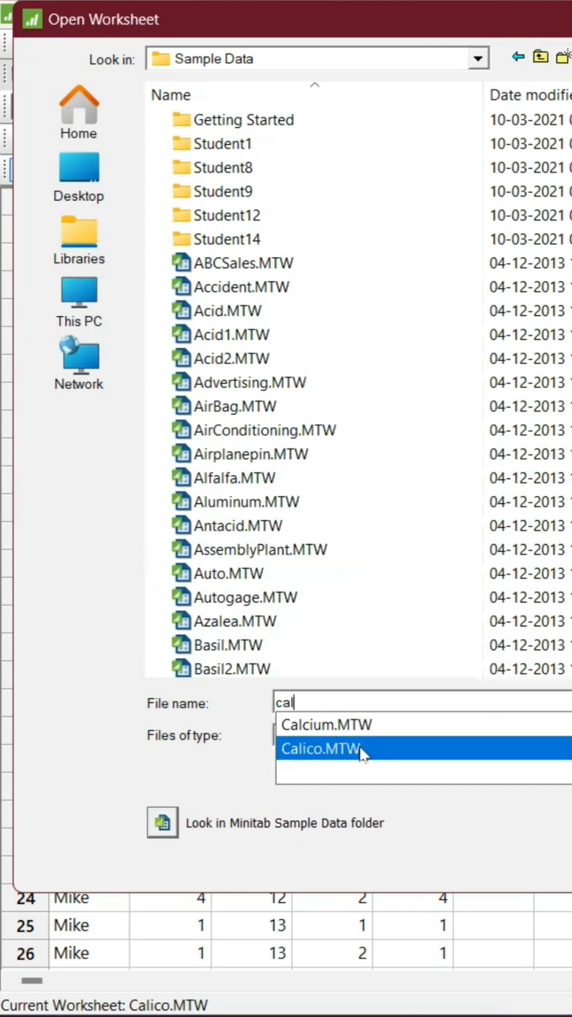
{"action": "left_click", "coordinate": [320, 749]}
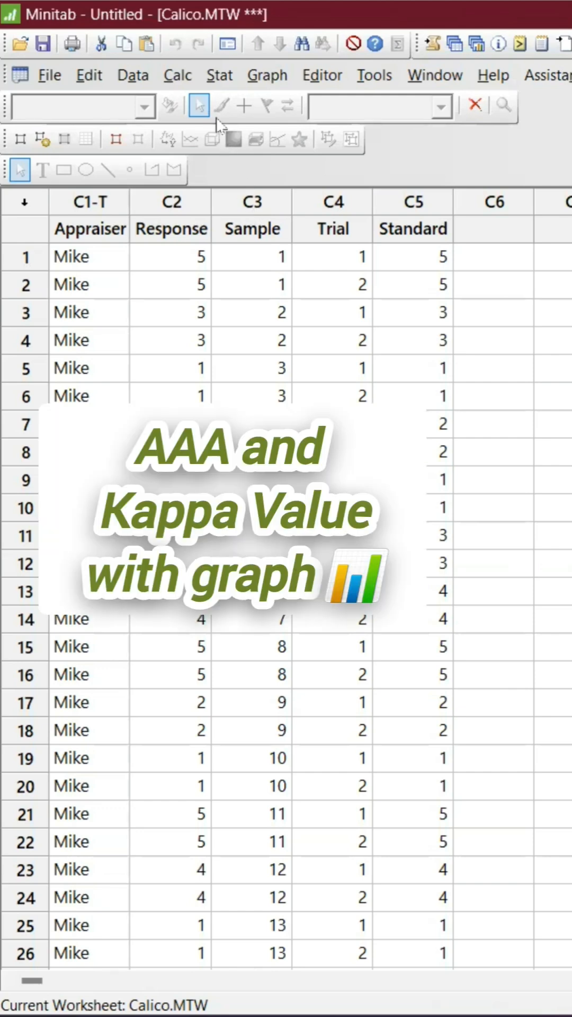
{"action": "left_click", "coordinate": [221, 75]}
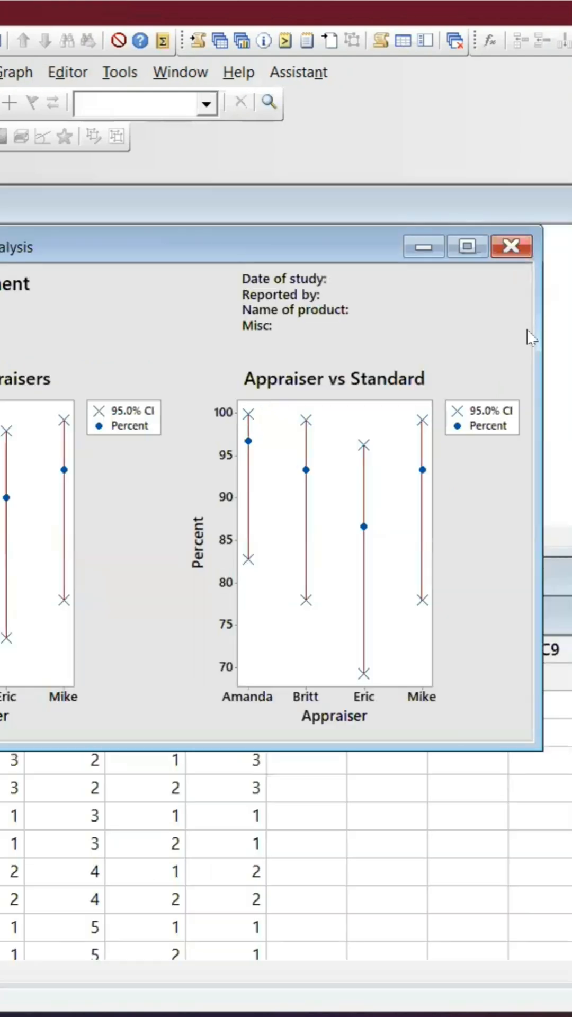
{"action": "mouse_move", "coordinate": [254, 452]}
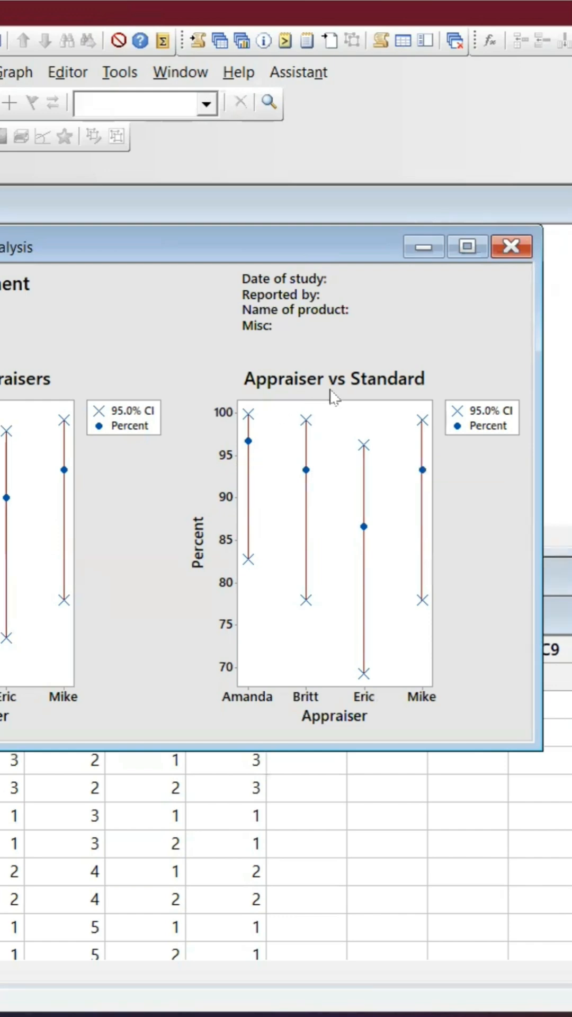
{"action": "mouse_move", "coordinate": [428, 485]}
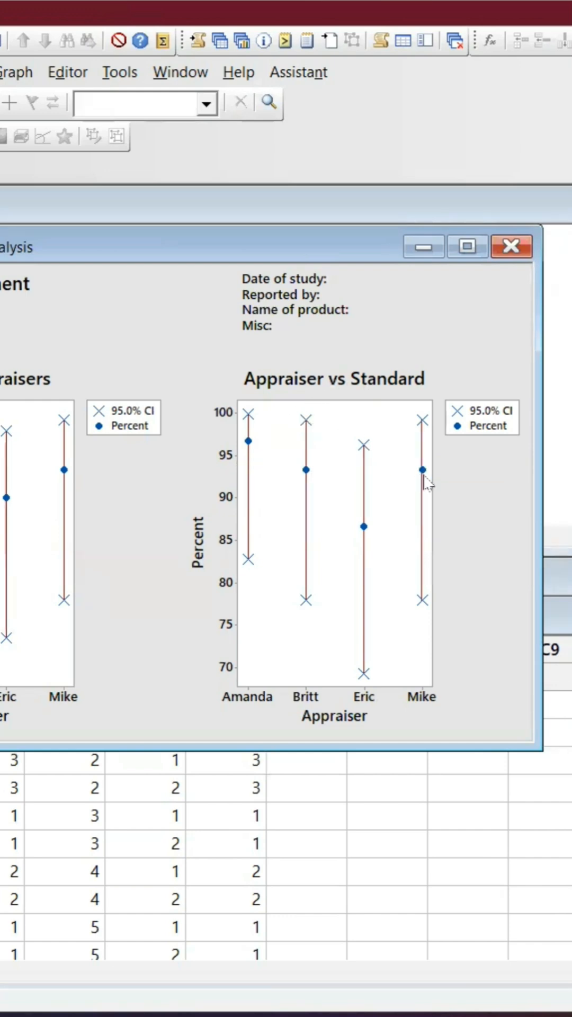
{"action": "mouse_move", "coordinate": [303, 468]}
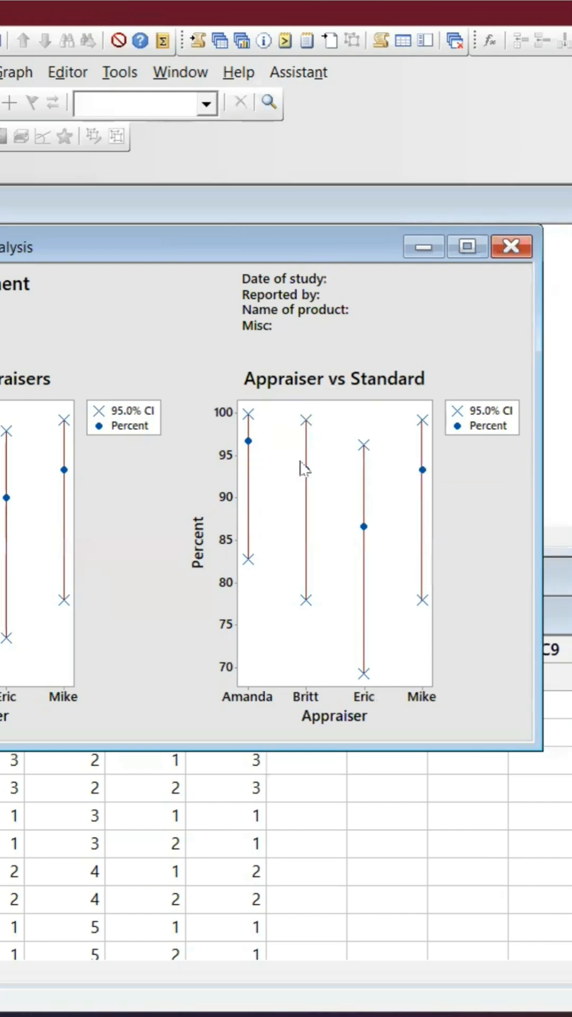
{"action": "mouse_move", "coordinate": [305, 481]}
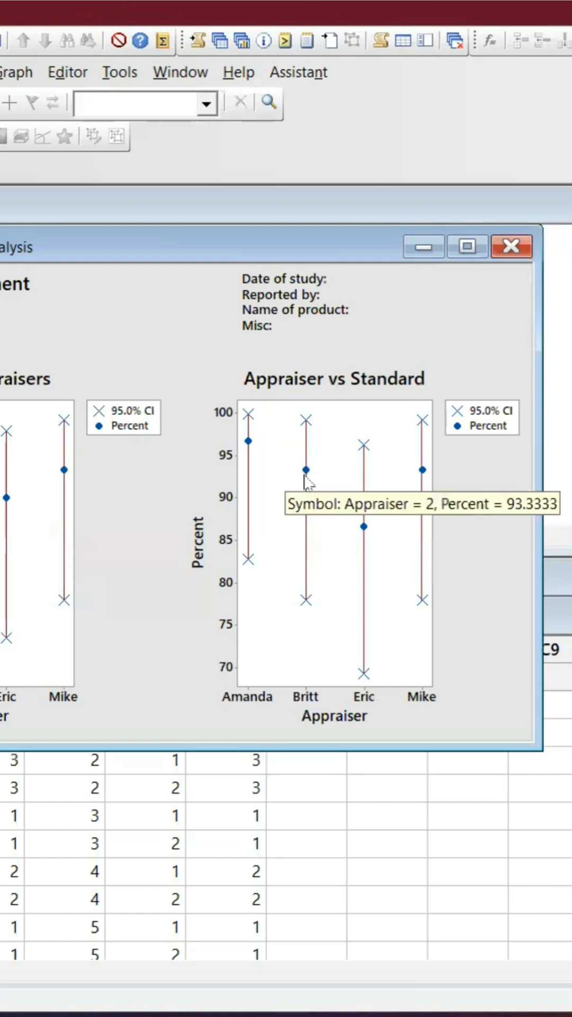
{"action": "mouse_move", "coordinate": [372, 538]}
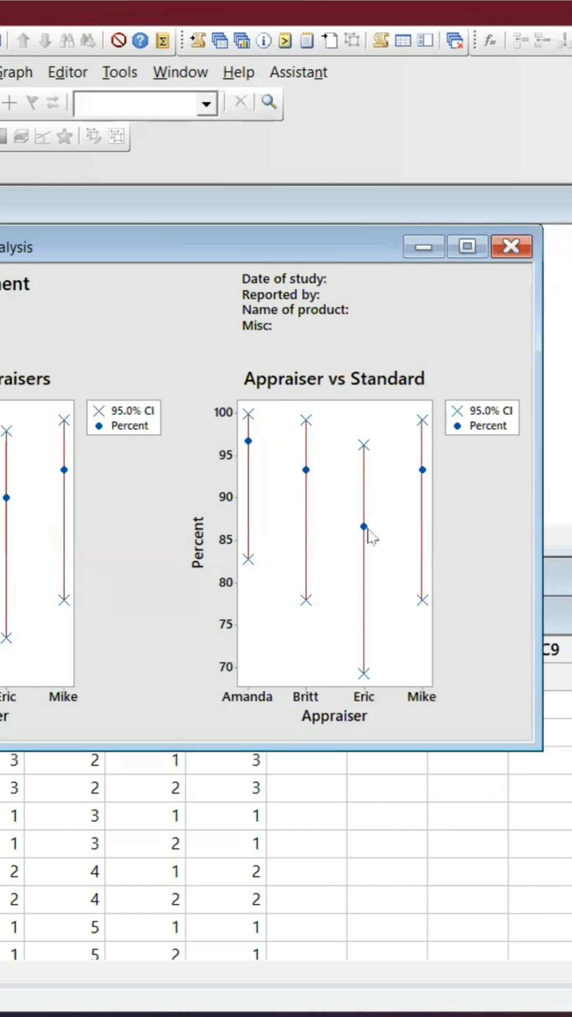